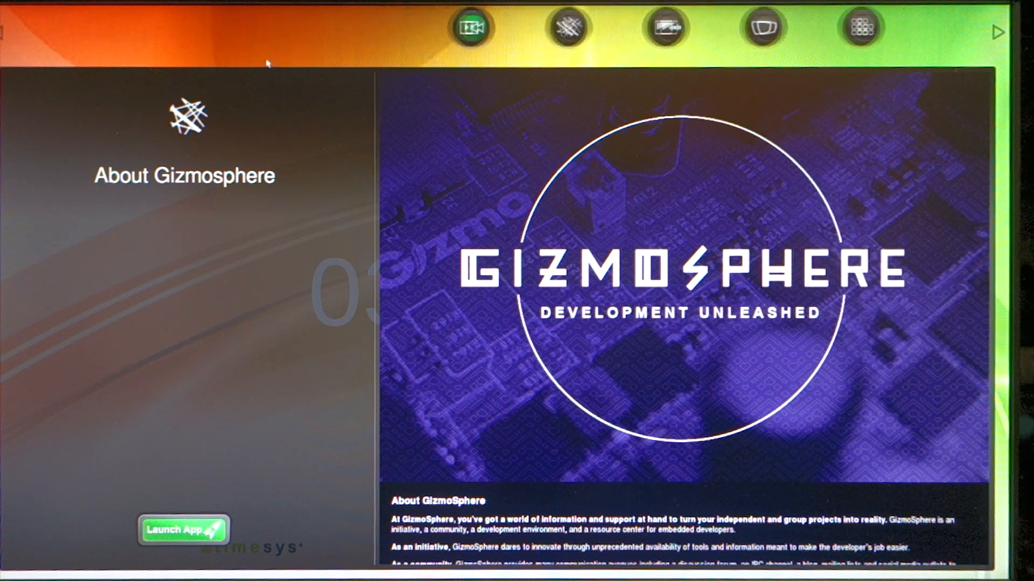
- Show the Play Video app details from the launcher's top icon bar
click(475, 28)
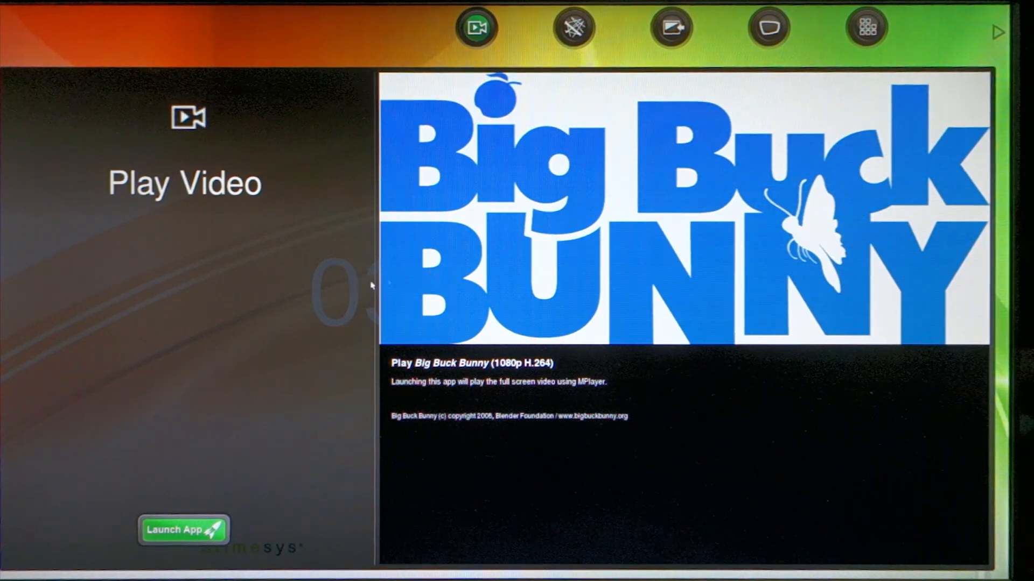
mouse_move(288, 250)
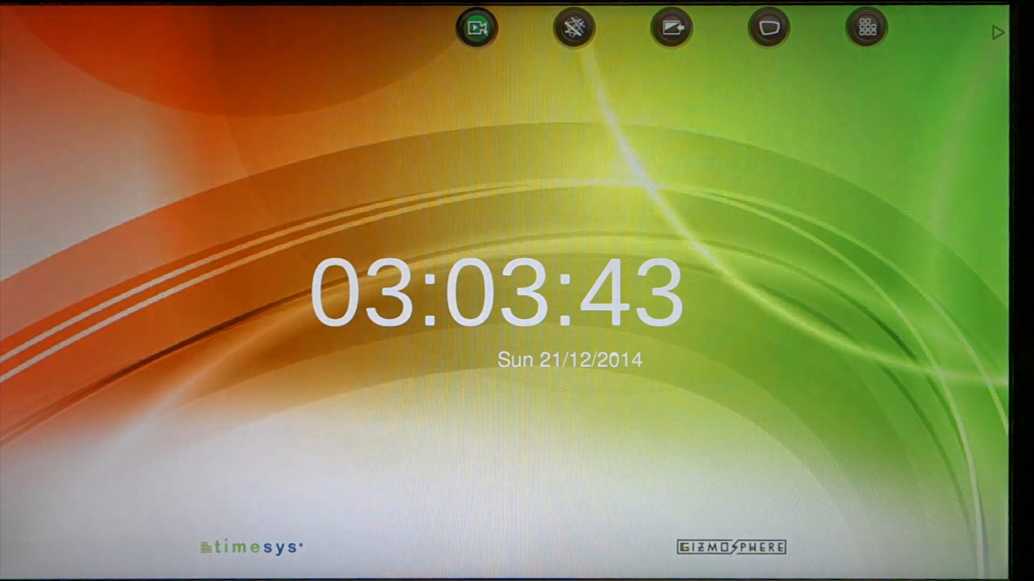
- Bring back the Play Video details for full-screen 1080p Big Buck Bunny playback
click(476, 28)
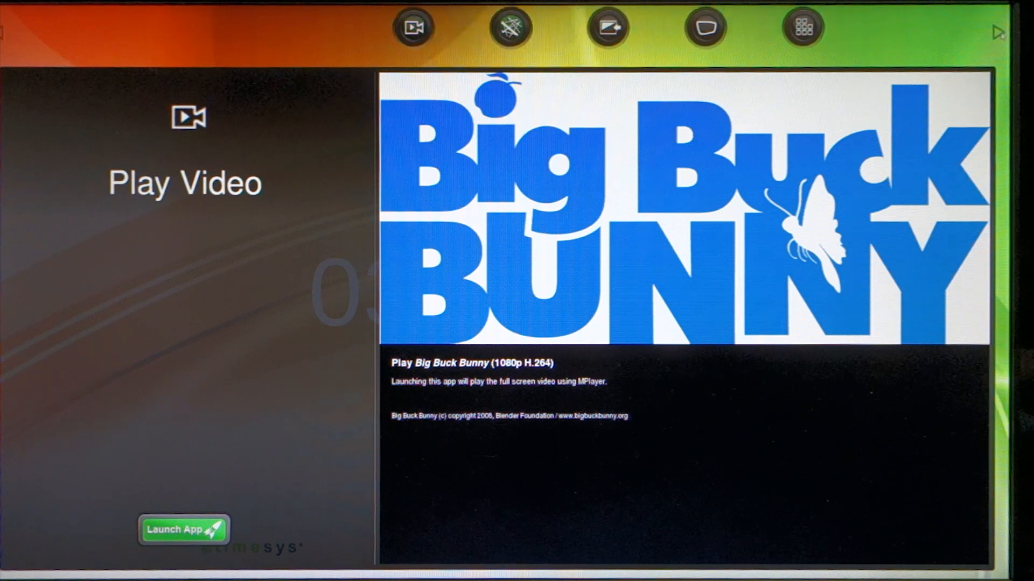
- Step past About Gizmosphere and Exit to Desktop to the XBMC Media Center details
click(510, 27)
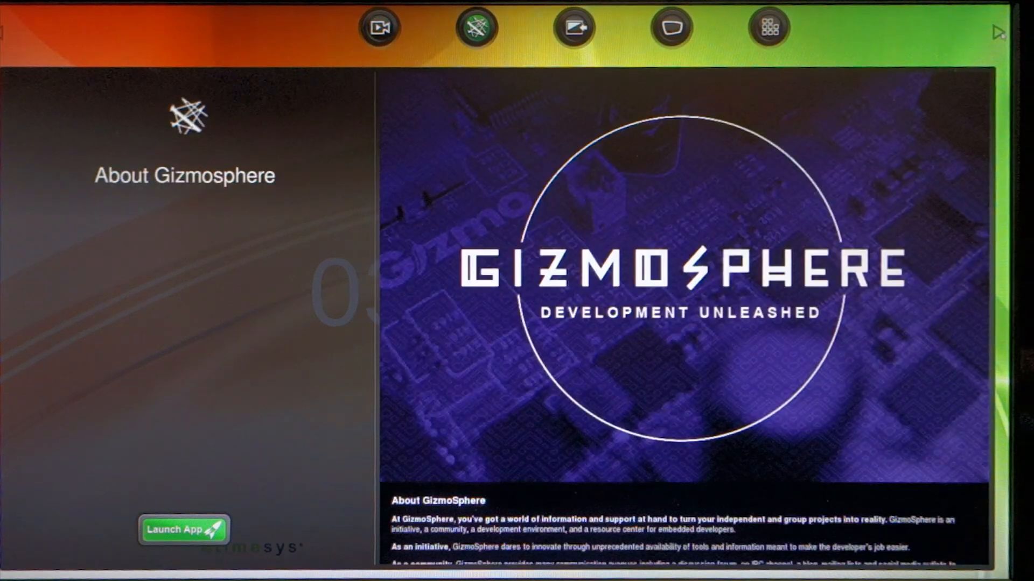
click(574, 27)
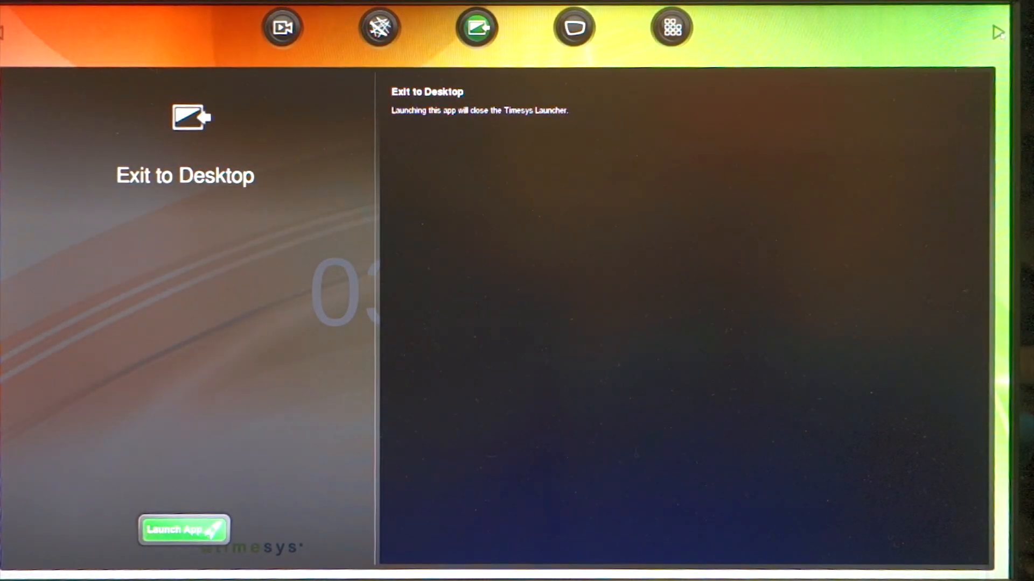
click(573, 27)
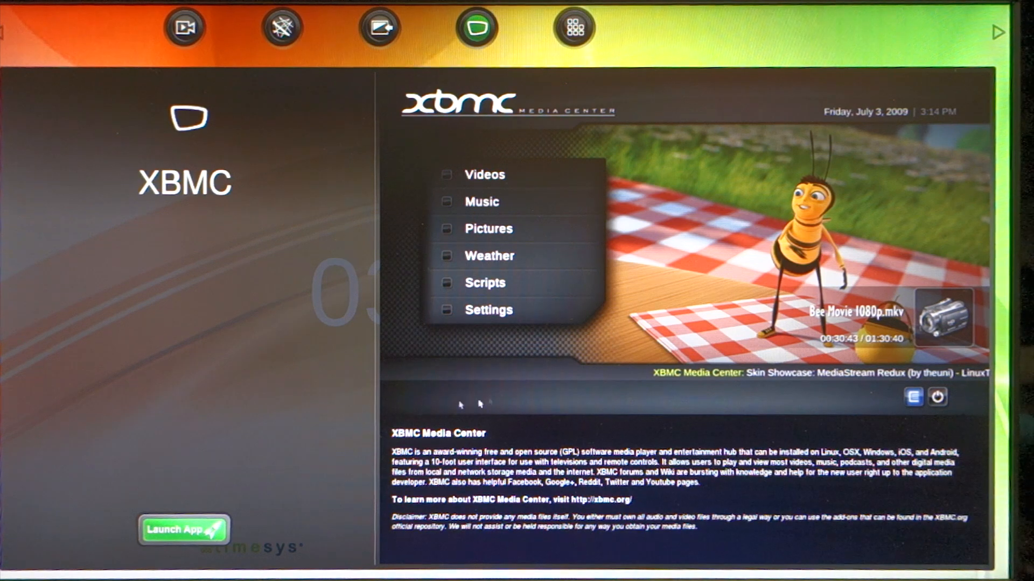
mouse_move(321, 447)
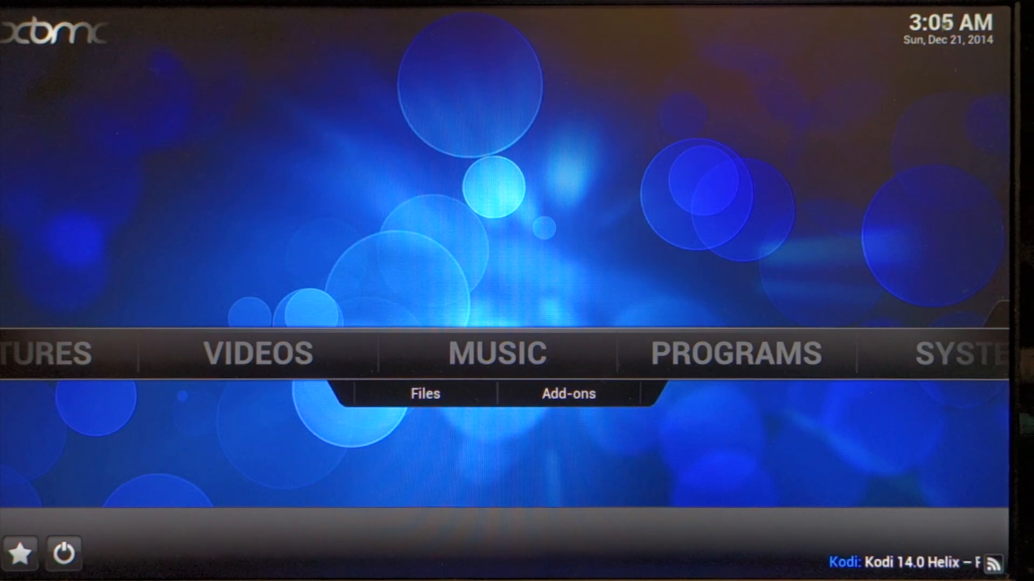
mouse_move(789, 139)
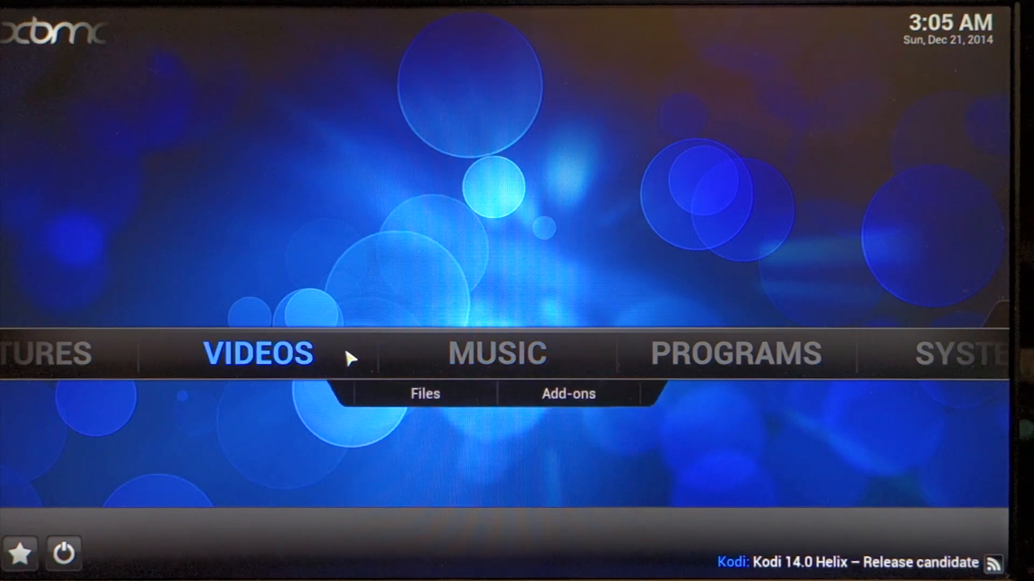
click(258, 352)
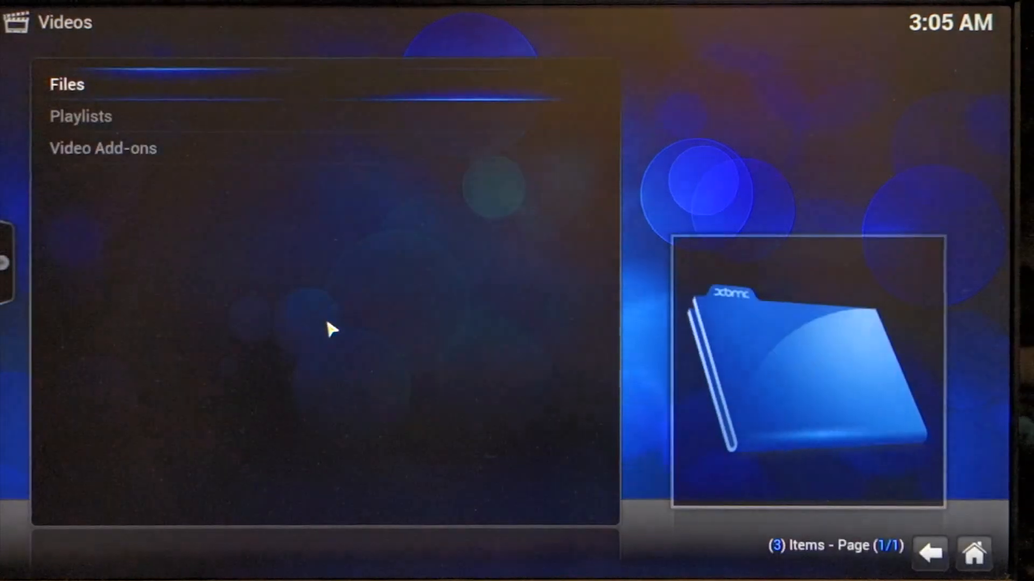
mouse_move(405, 326)
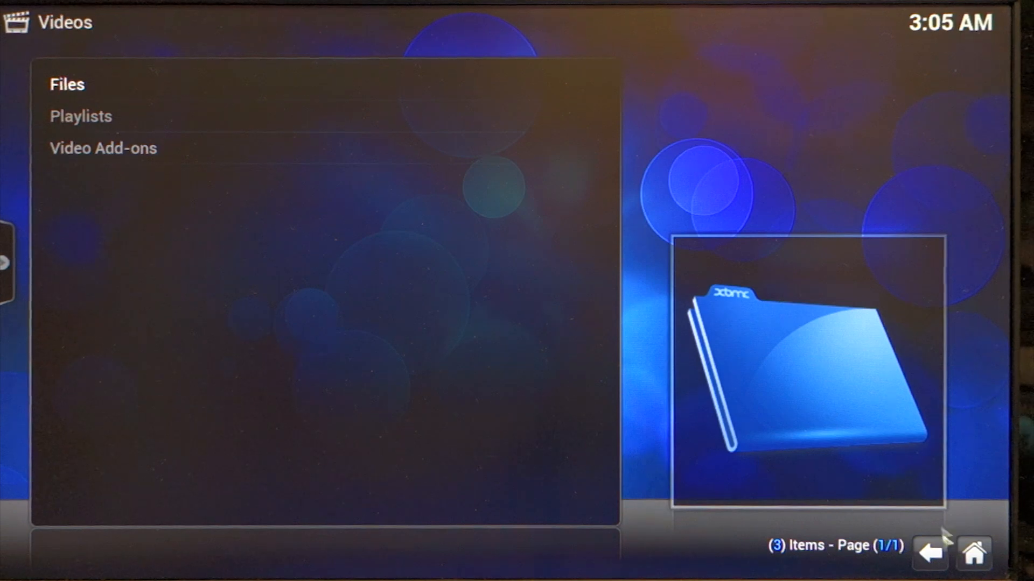
click(928, 553)
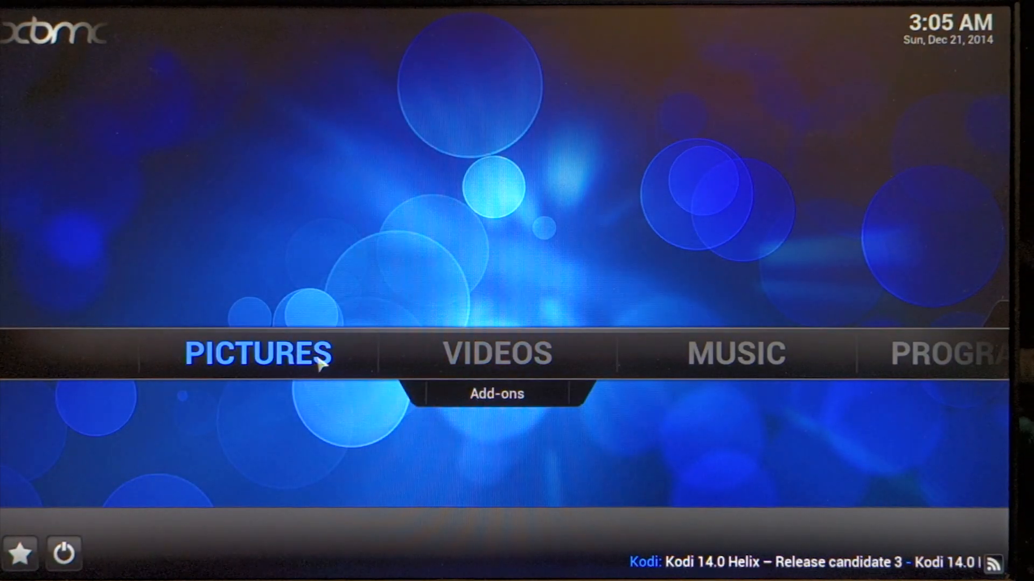
click(257, 353)
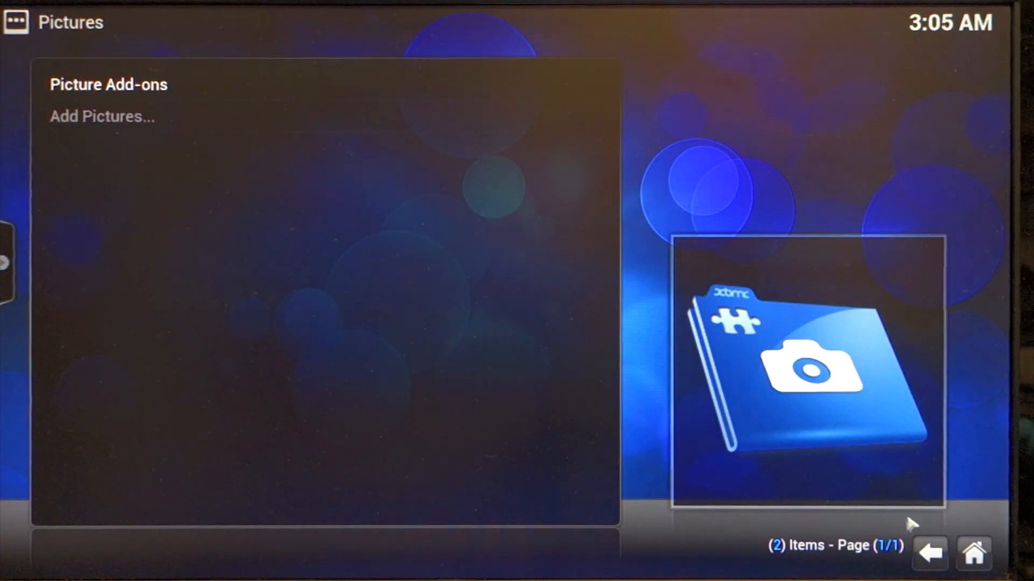
click(928, 553)
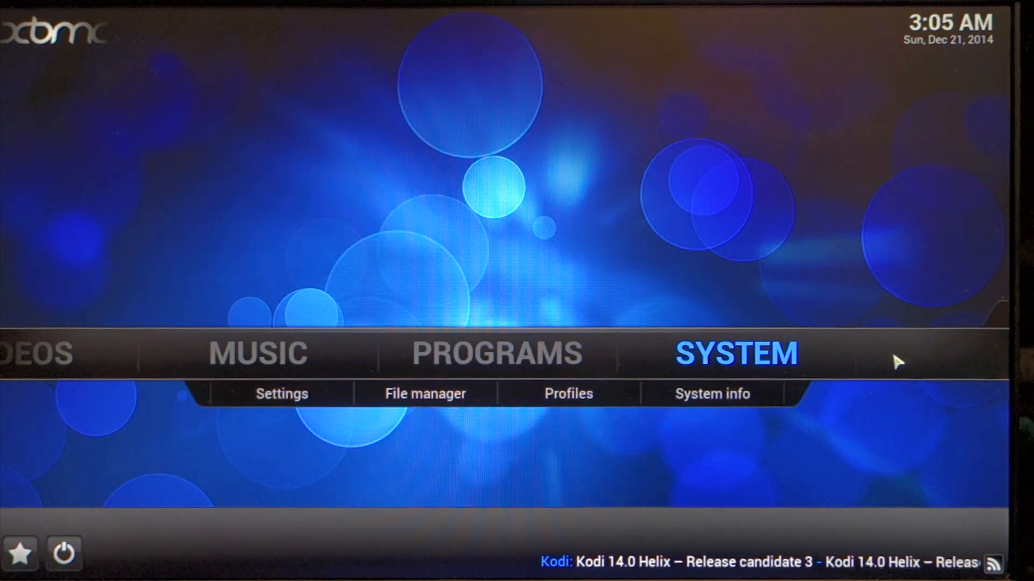
click(711, 394)
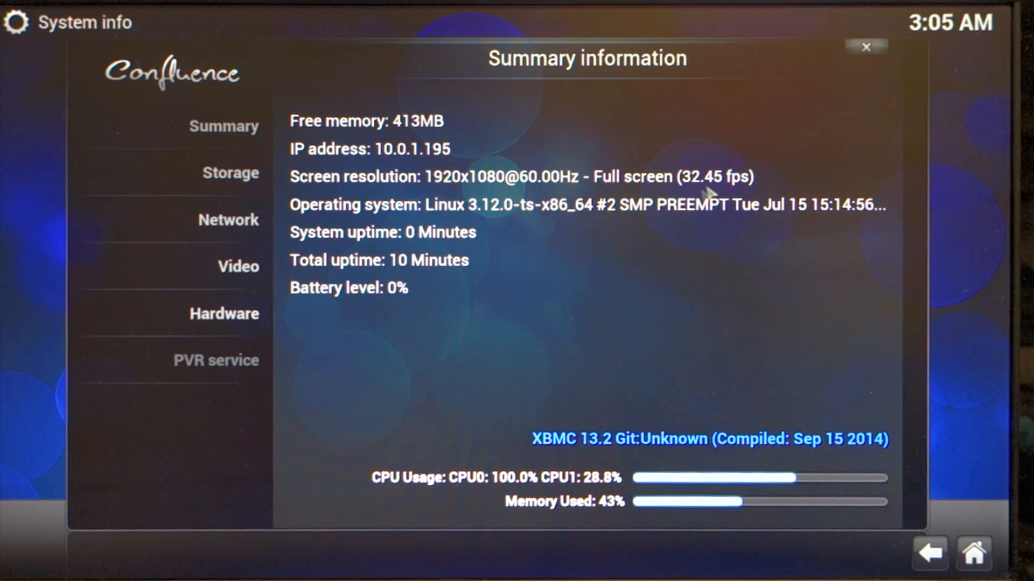
mouse_move(628, 259)
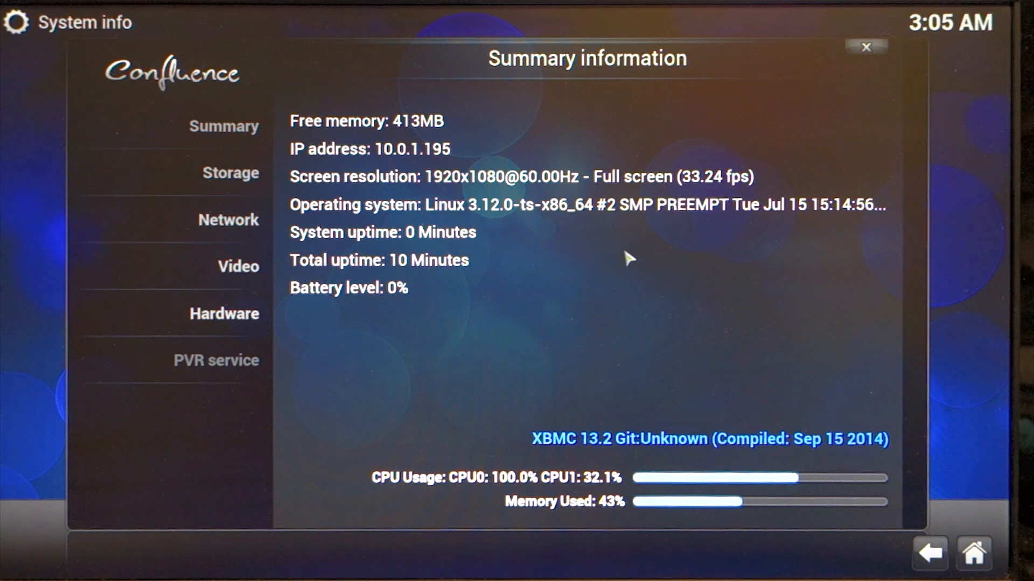
mouse_move(546, 247)
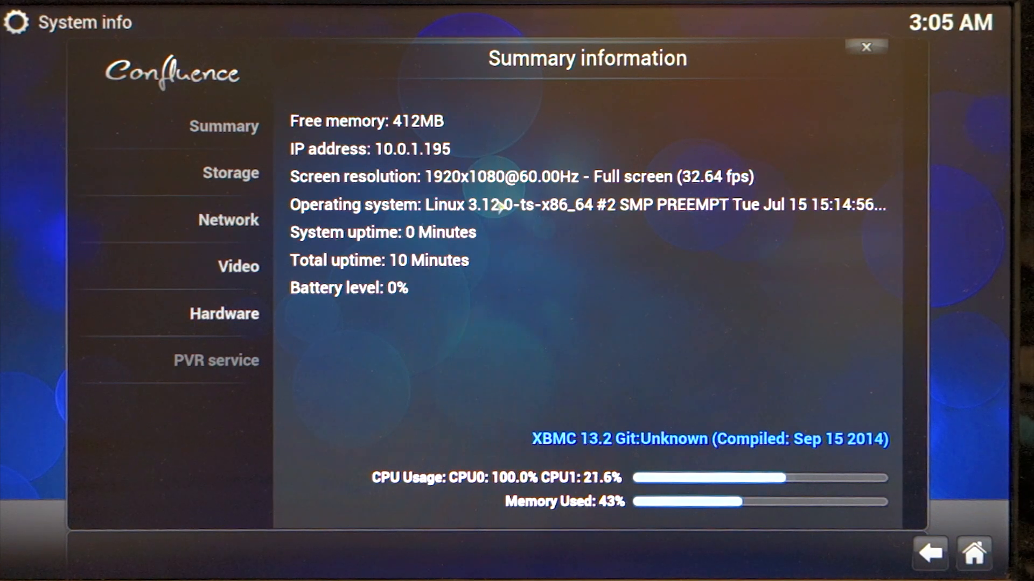
mouse_move(461, 153)
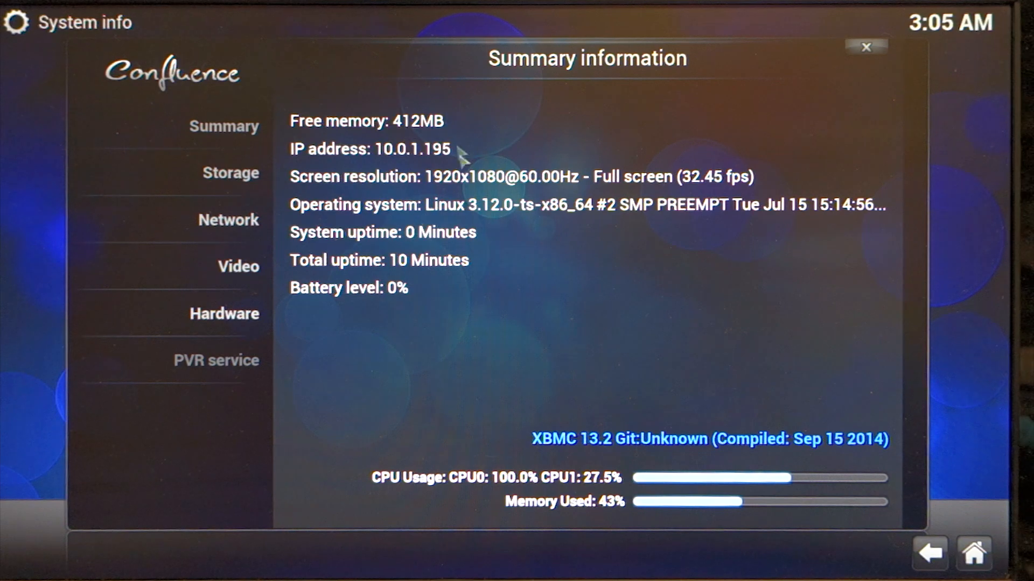
mouse_move(538, 297)
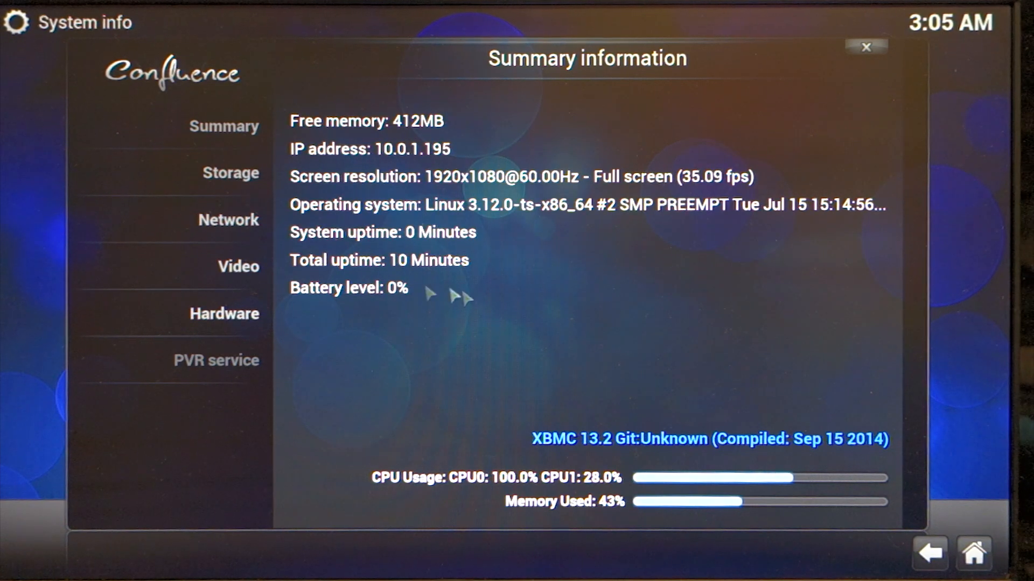
click(238, 267)
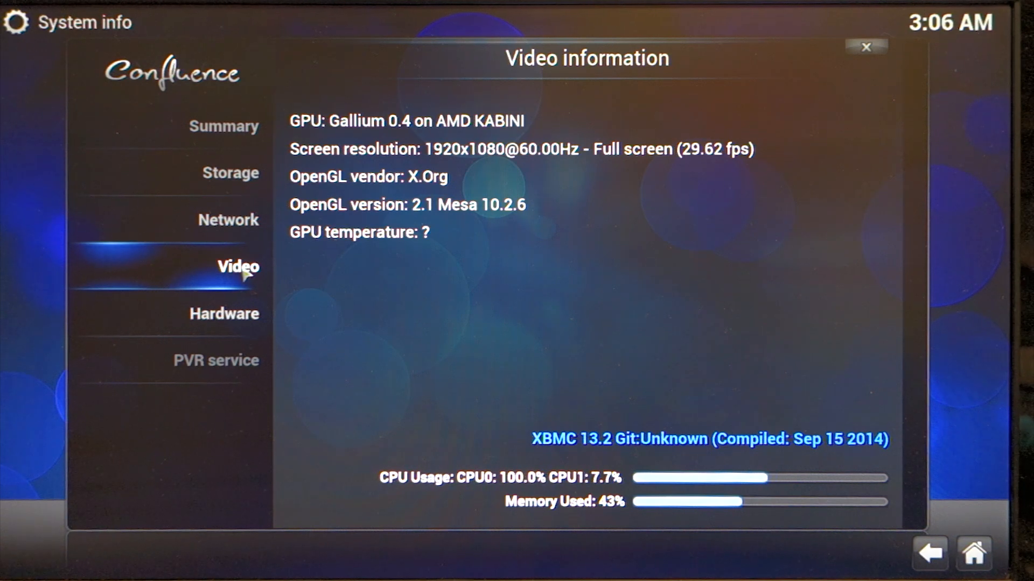
click(230, 173)
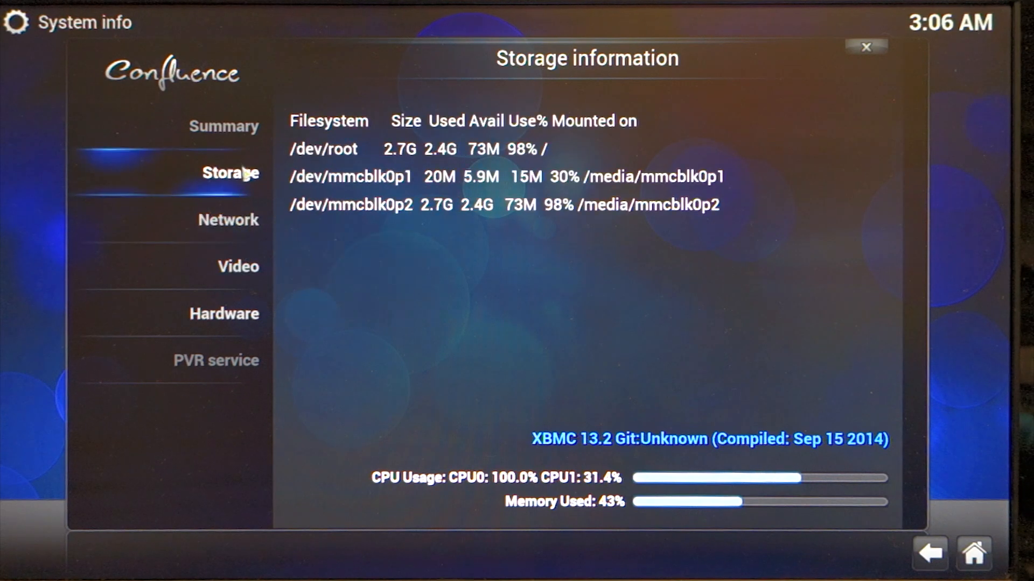
click(224, 126)
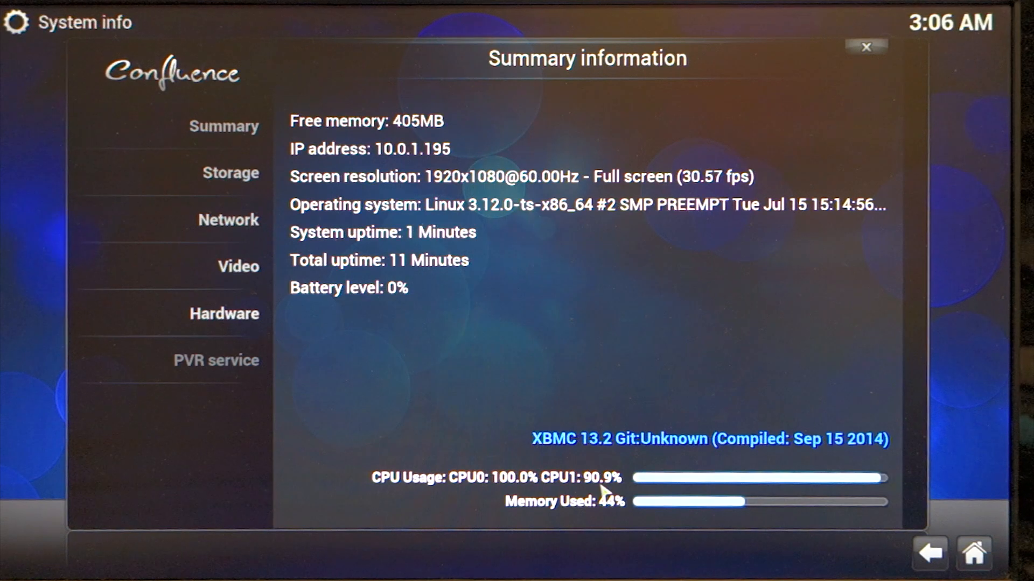
mouse_move(547, 388)
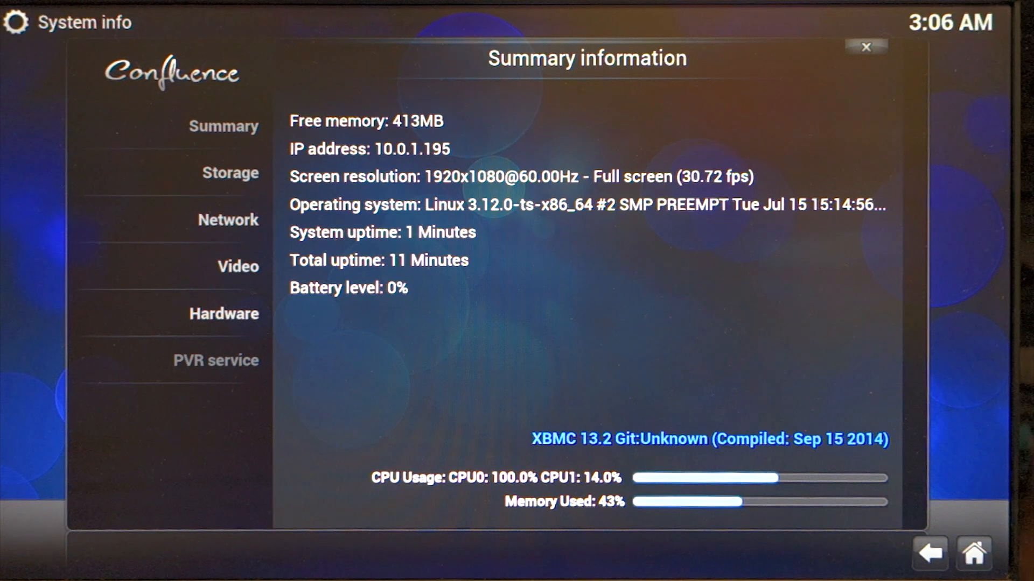
mouse_move(590, 414)
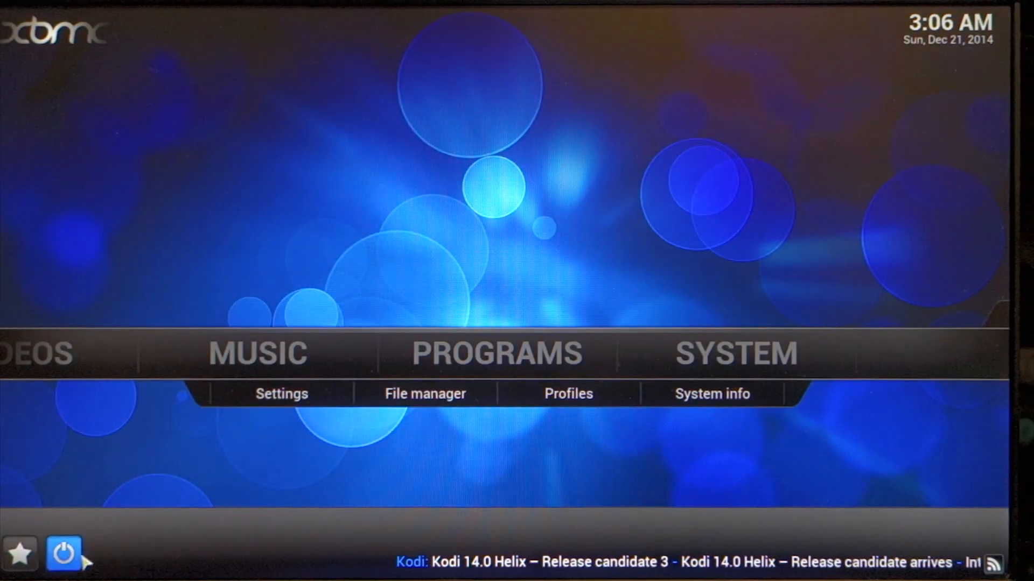
- Quit XBMC from its power menu, then step from Play Video to Exit to Desktop
click(63, 552)
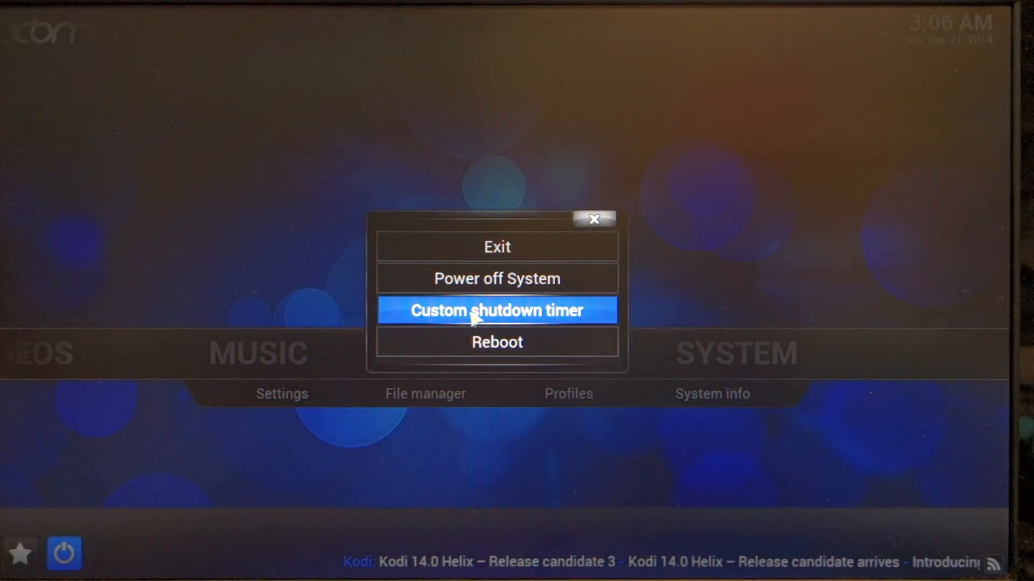
mouse_move(497, 246)
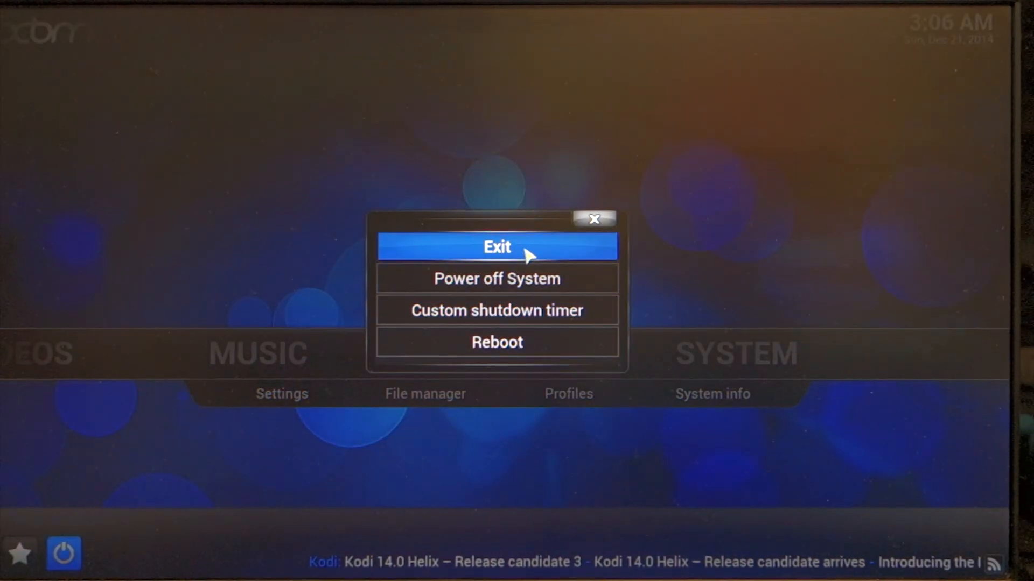
click(497, 246)
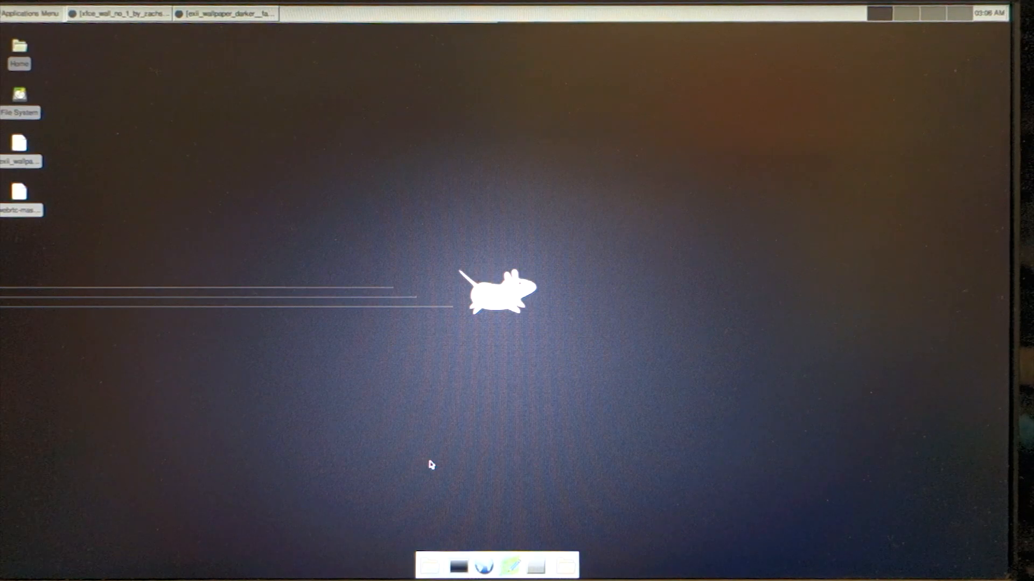
mouse_move(293, 155)
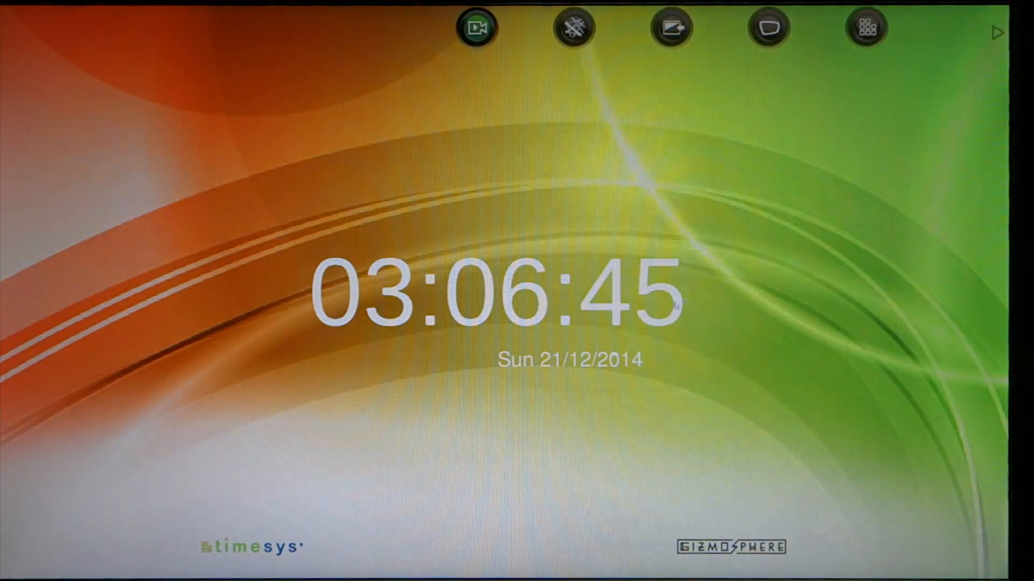
click(476, 27)
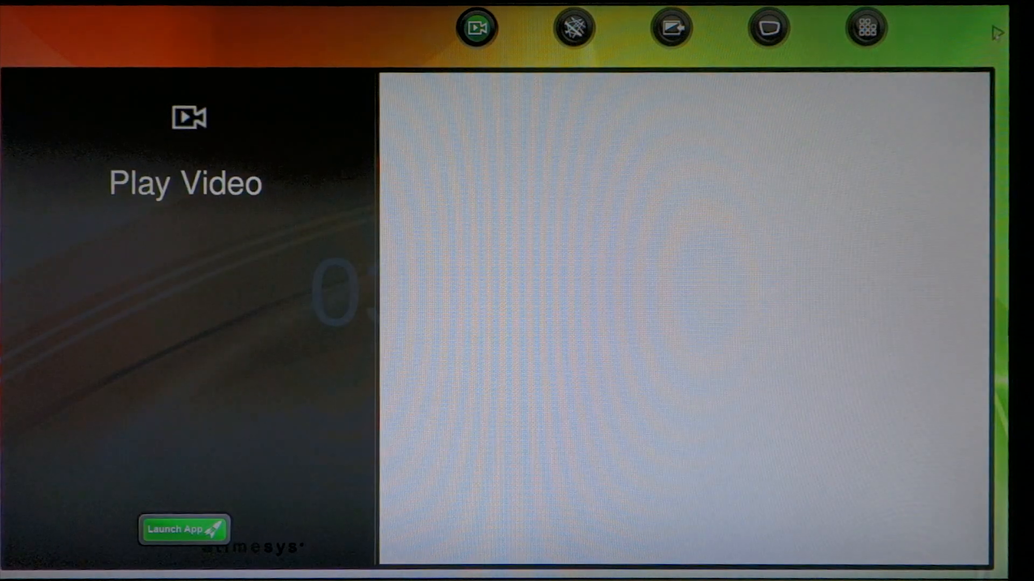
click(572, 27)
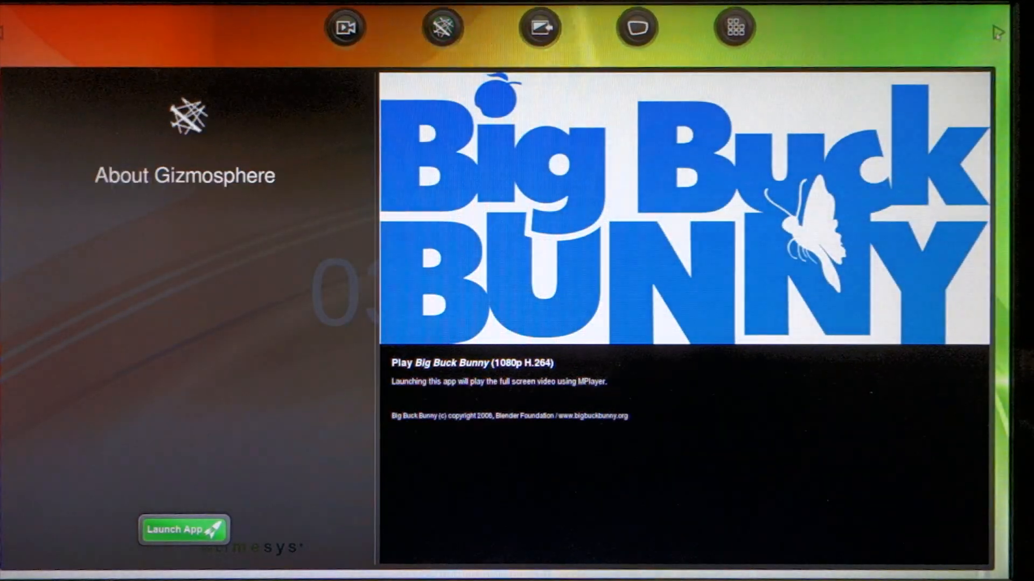
click(540, 27)
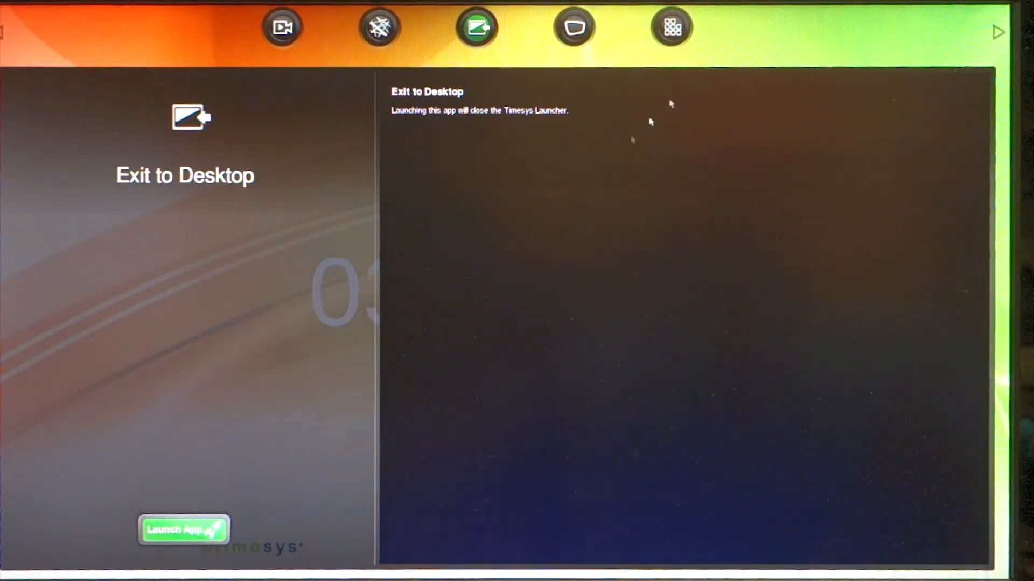
- Exit the launcher to the Xfce desktop and open the root File Manager window
click(185, 531)
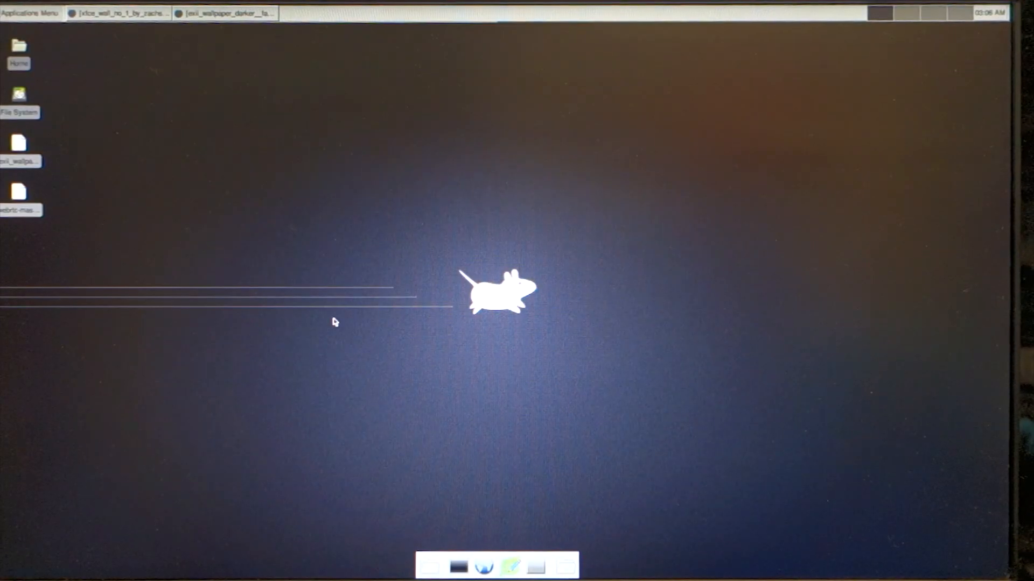
mouse_move(92, 62)
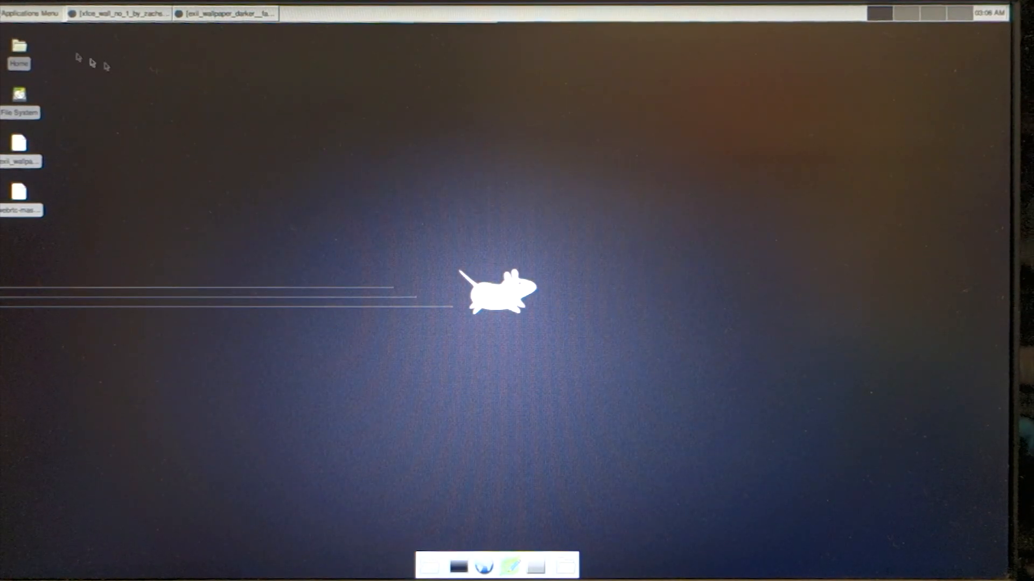
click(29, 13)
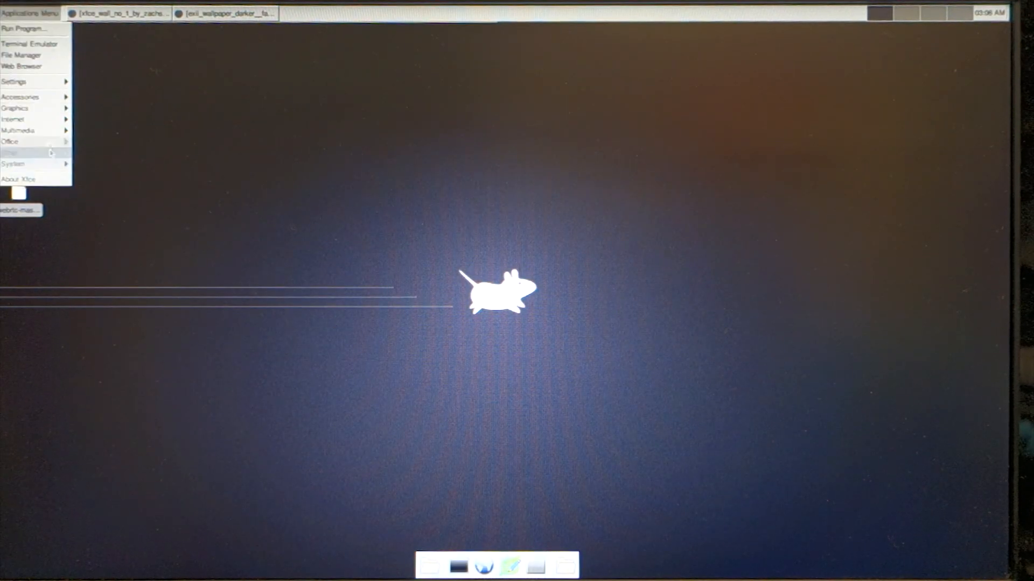
mouse_move(14, 108)
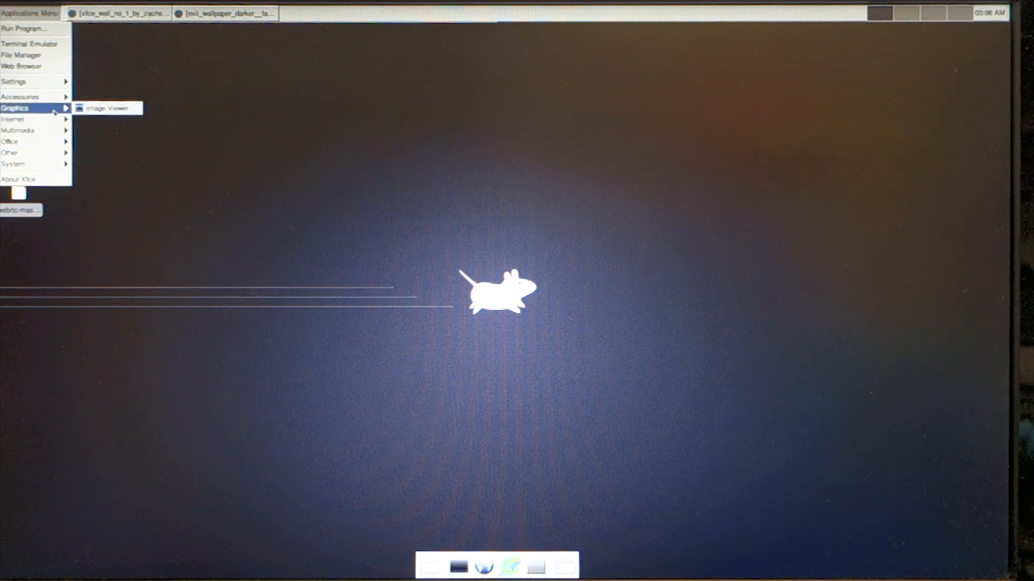
mouse_move(20, 97)
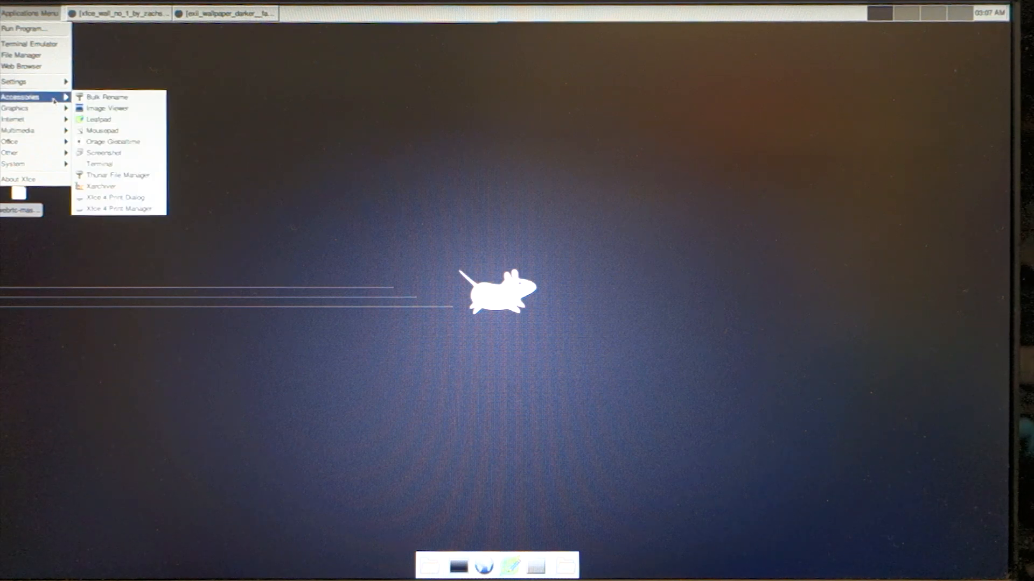
mouse_move(102, 186)
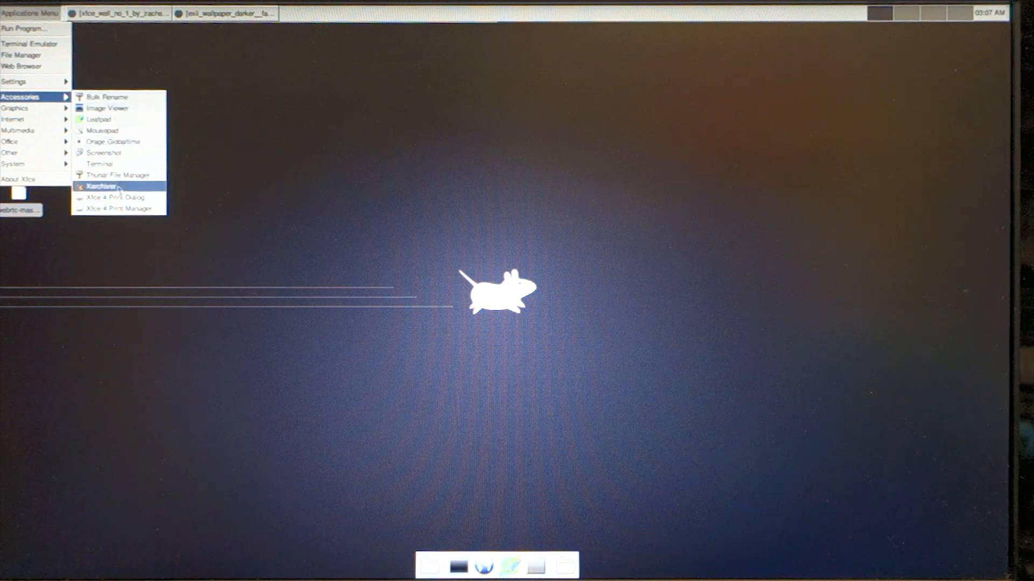
mouse_move(117, 208)
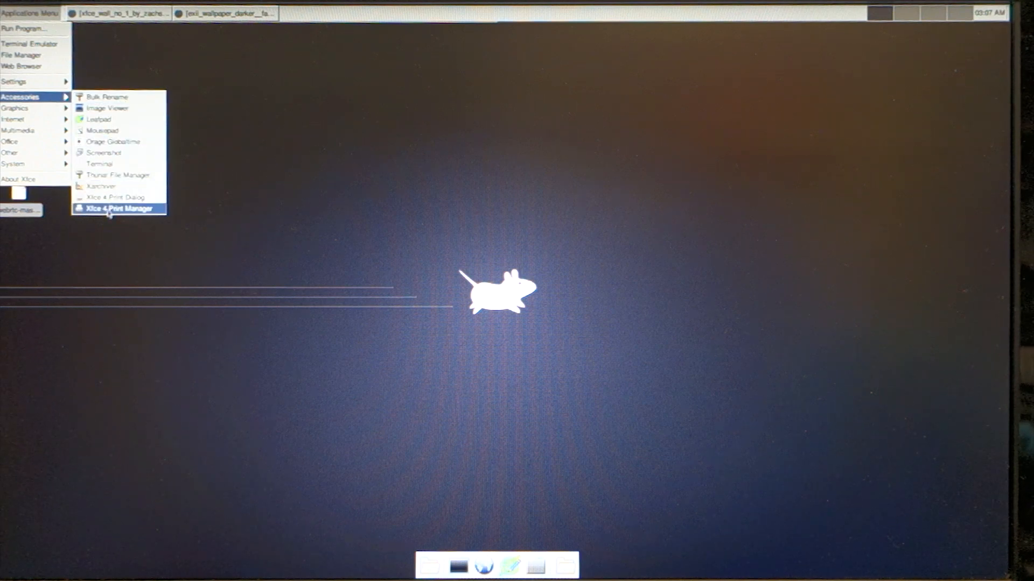
mouse_move(20, 130)
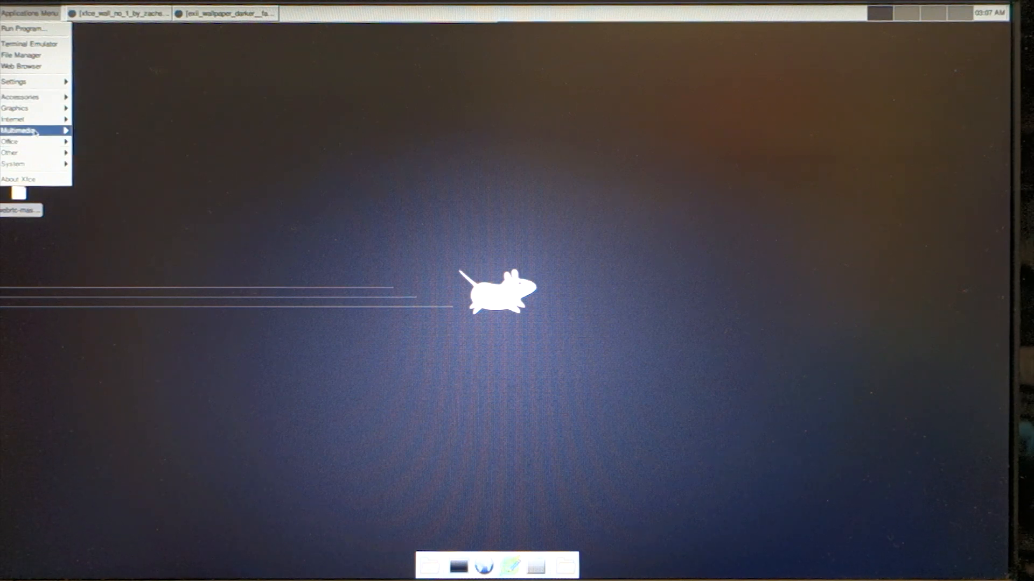
mouse_move(33, 130)
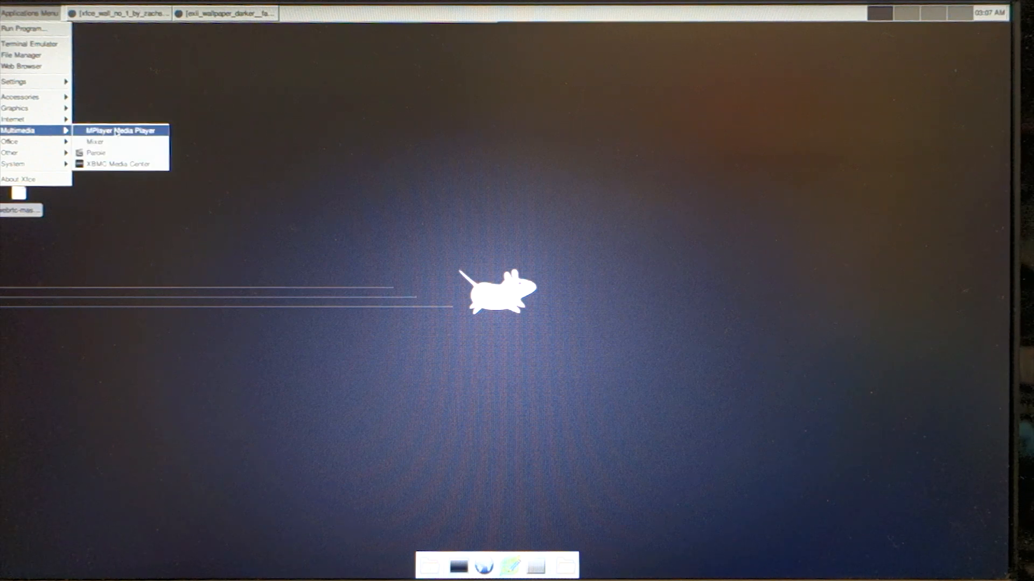
mouse_move(121, 130)
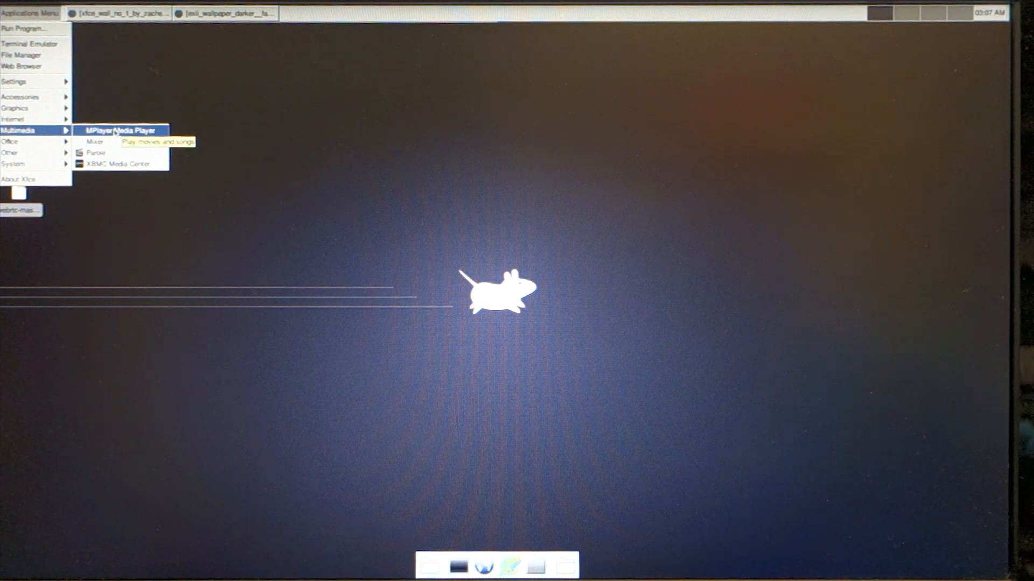
mouse_move(20, 119)
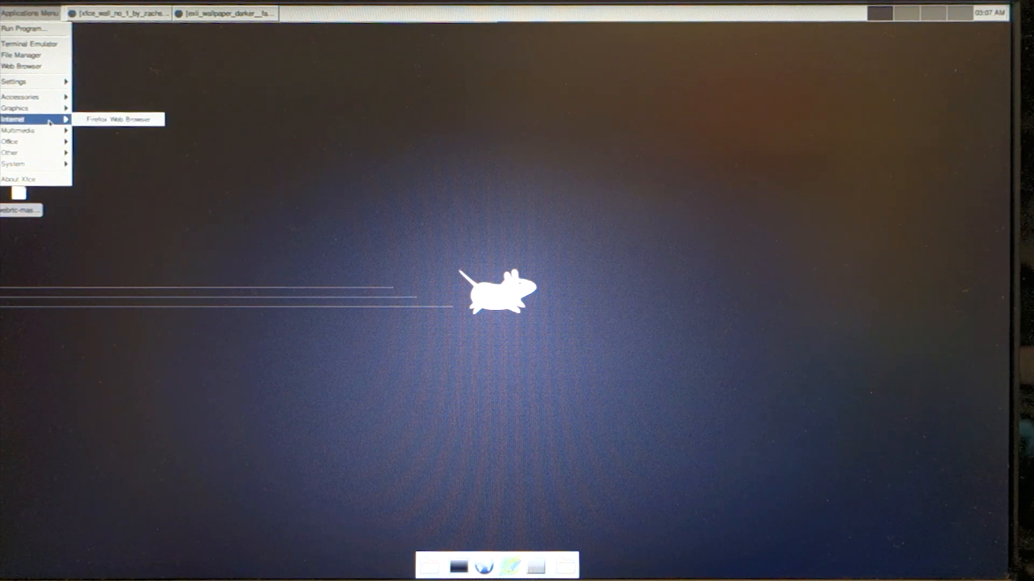
mouse_move(15, 107)
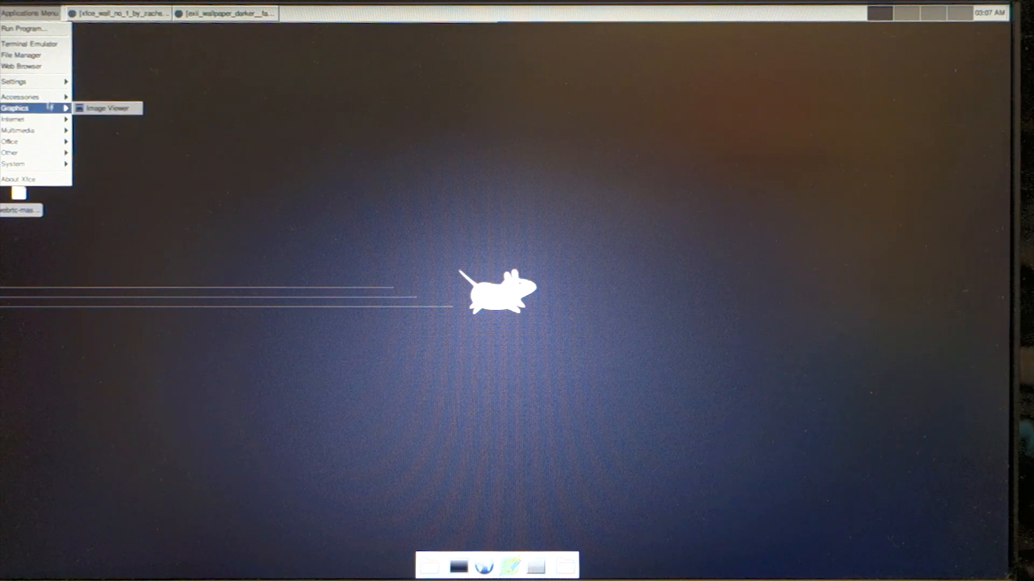
mouse_move(21, 97)
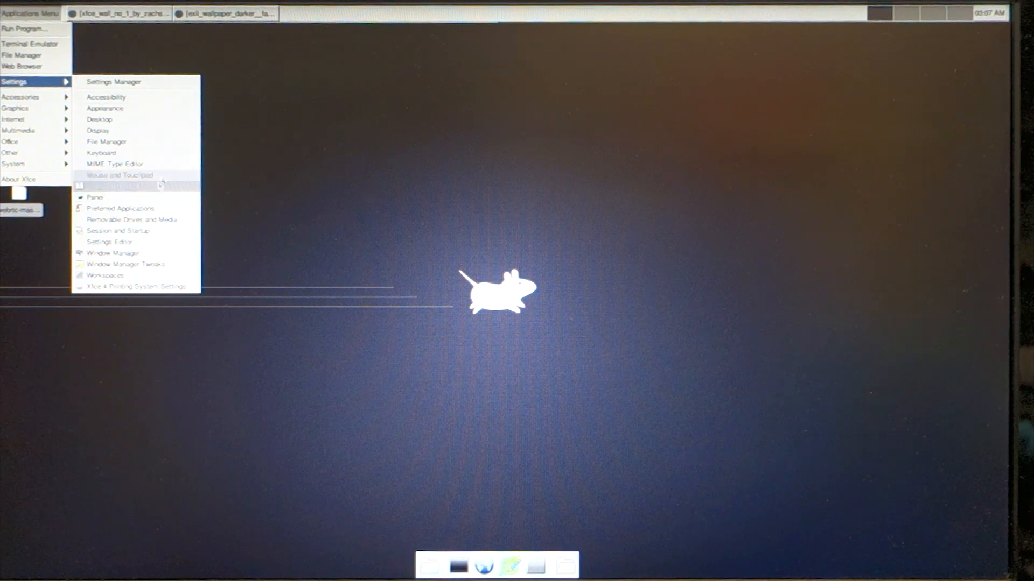
mouse_move(136, 287)
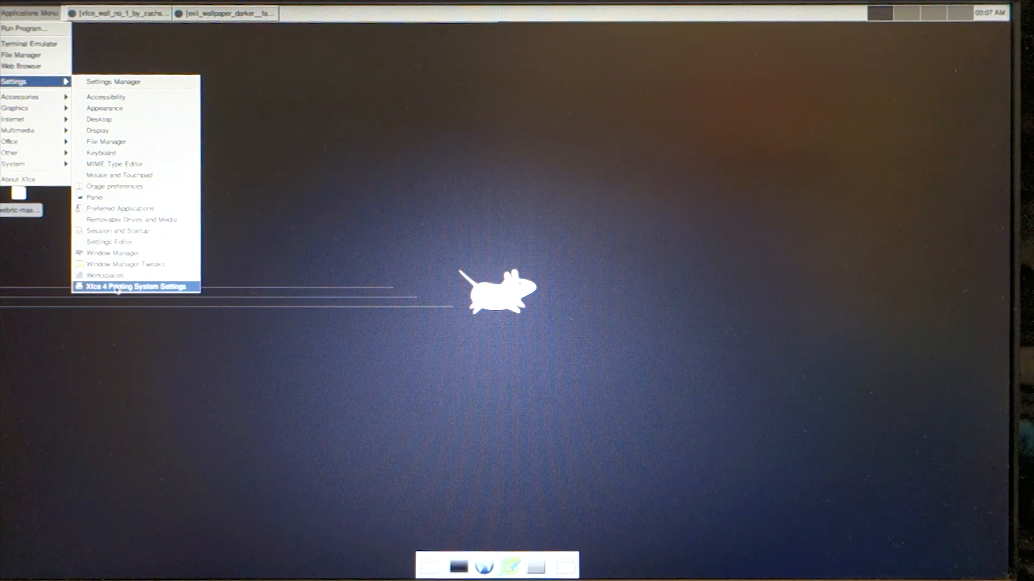
click(136, 287)
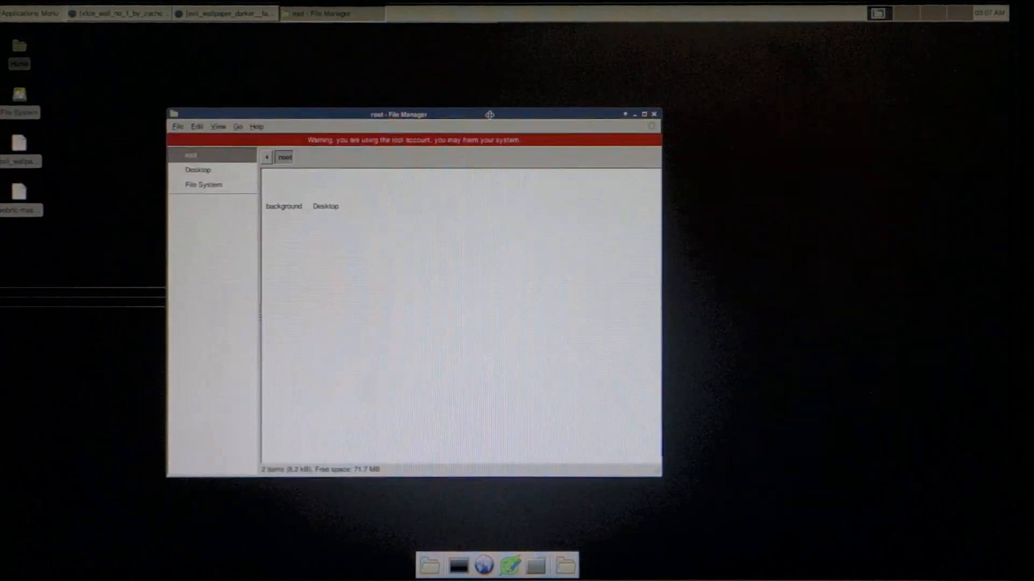
- Move the root File Manager window to the centre, close it, and reopen Applications Menu
drag(399, 114, 476, 92)
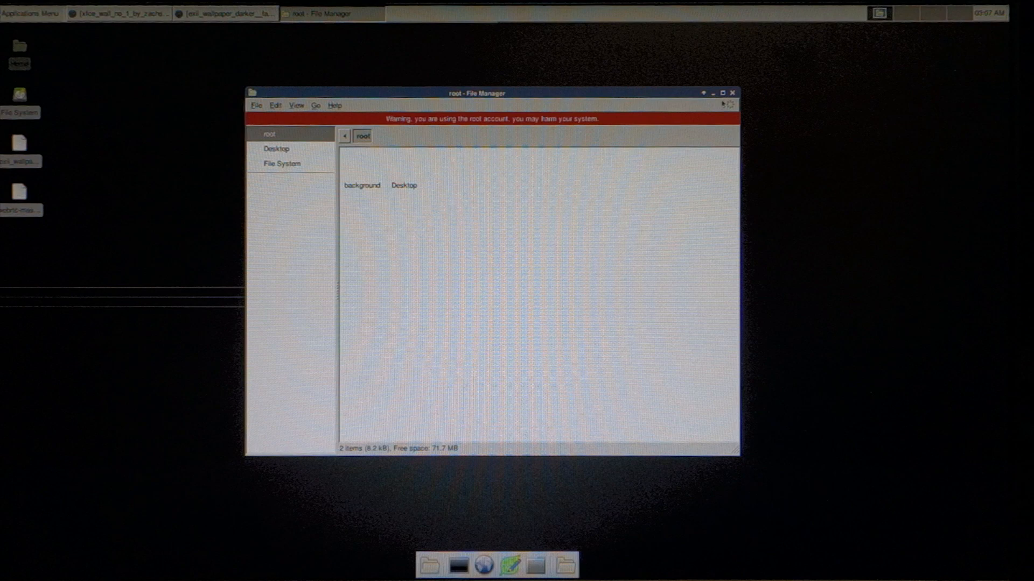
click(732, 92)
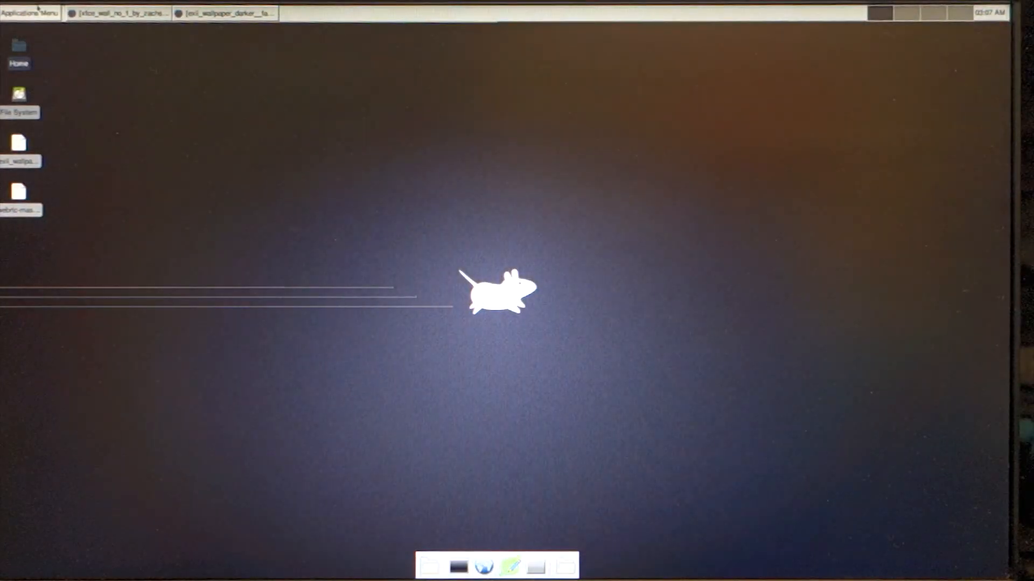
click(30, 13)
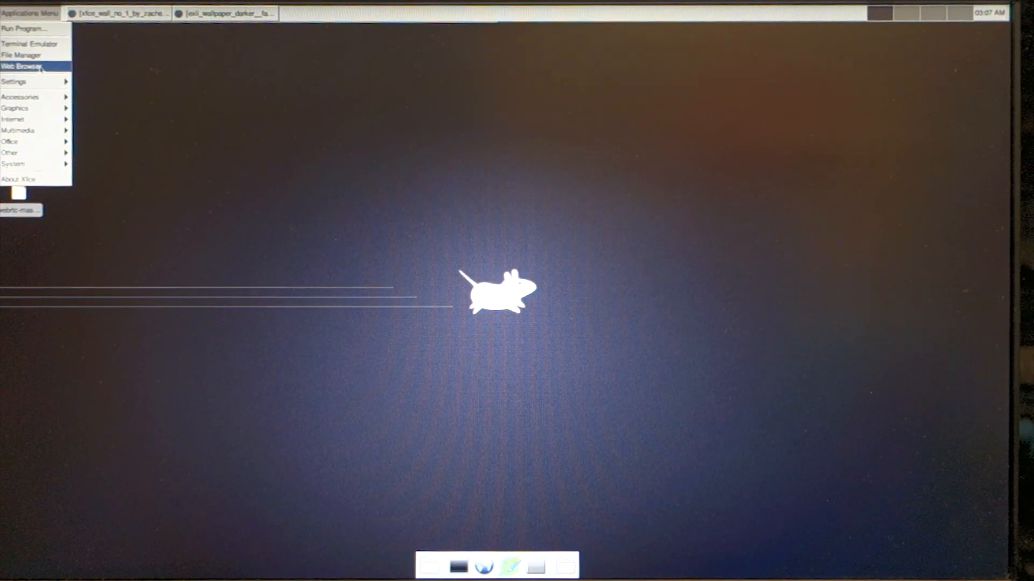
mouse_move(40, 67)
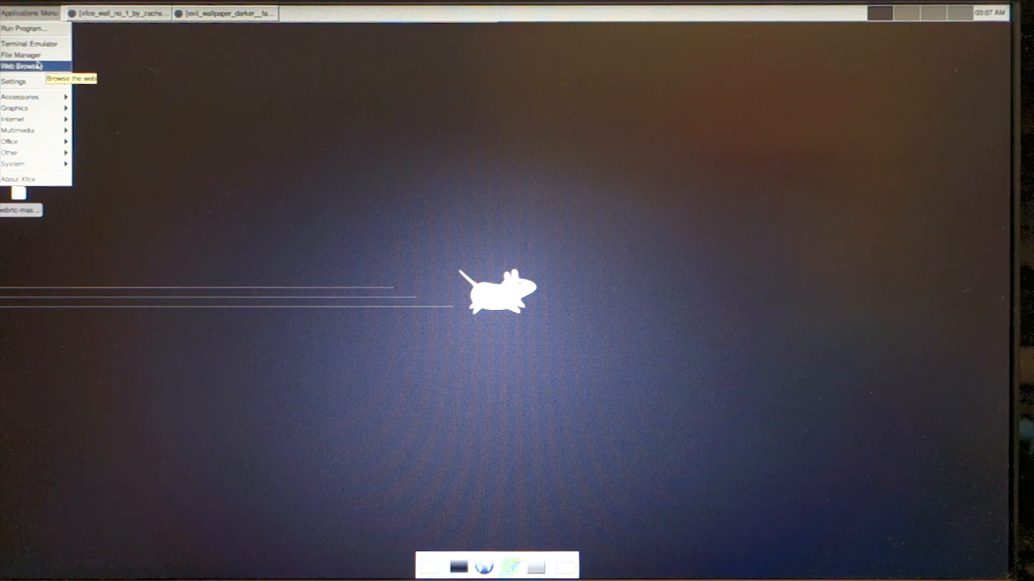
mouse_move(23, 55)
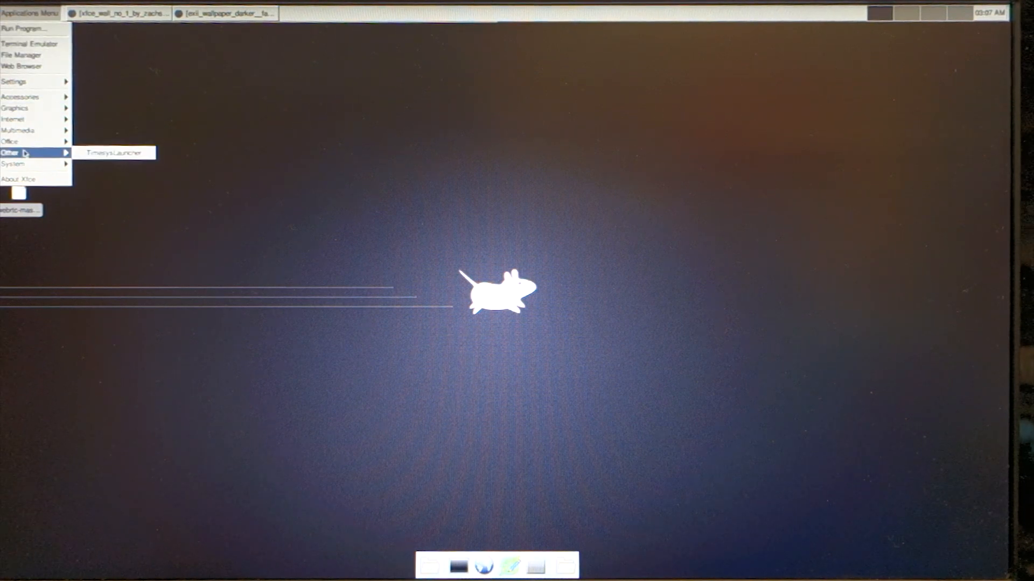
mouse_move(15, 164)
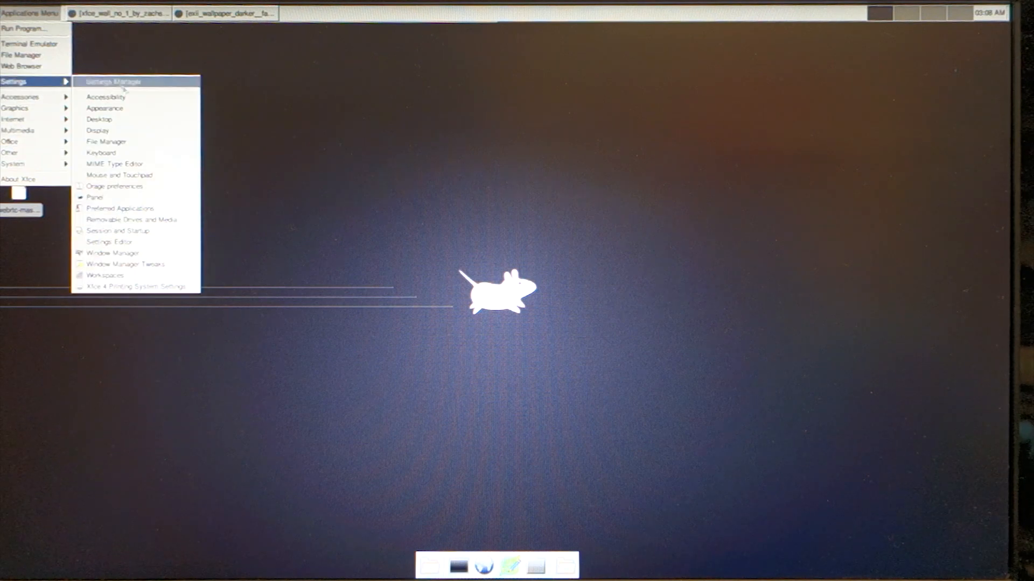
click(112, 82)
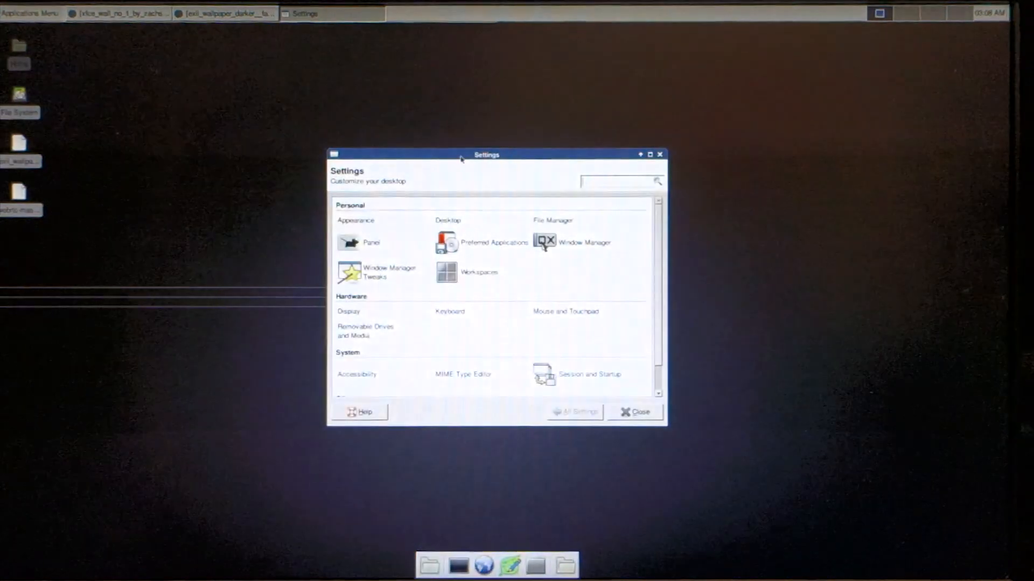
drag(486, 154, 361, 64)
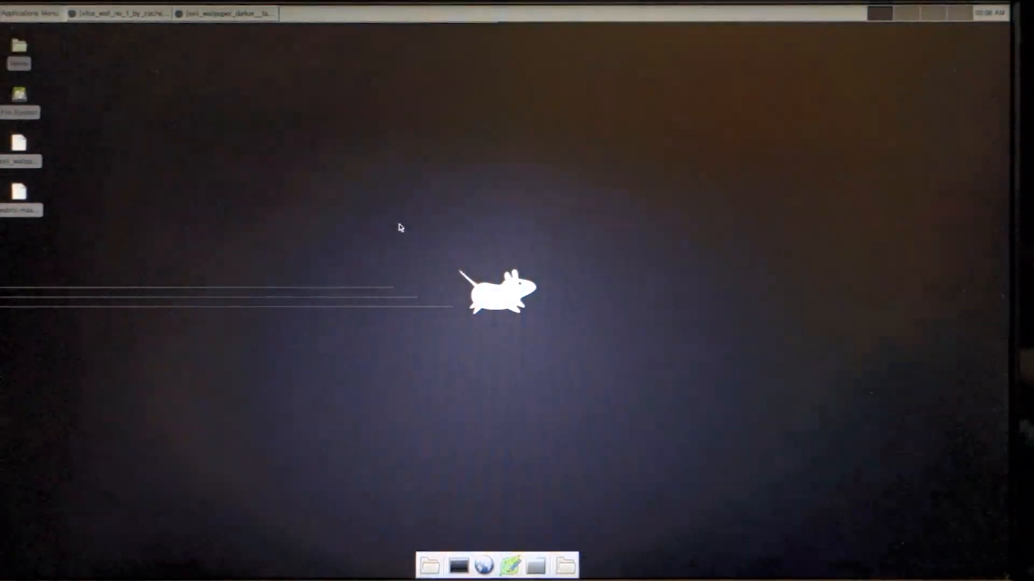
click(30, 13)
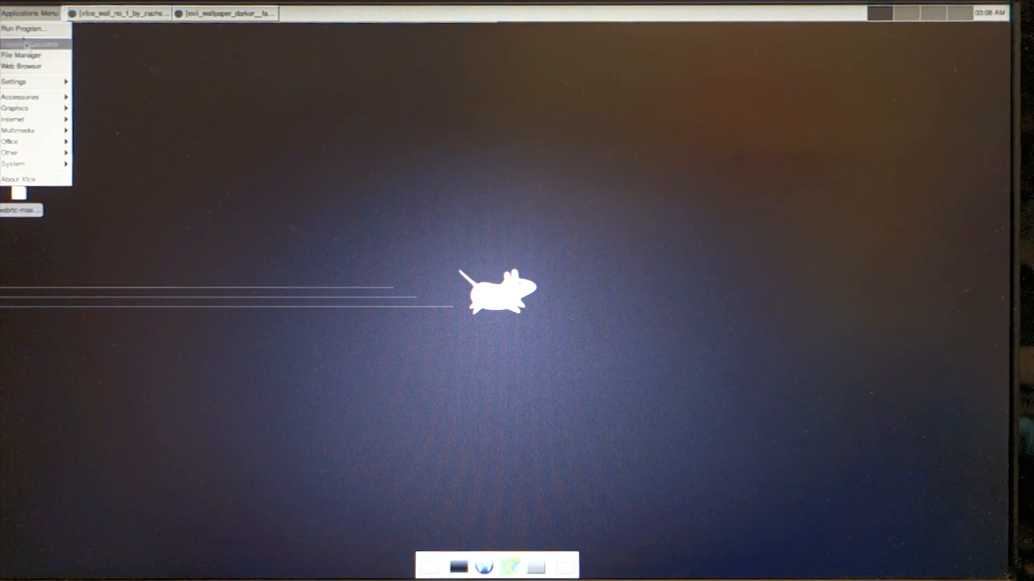